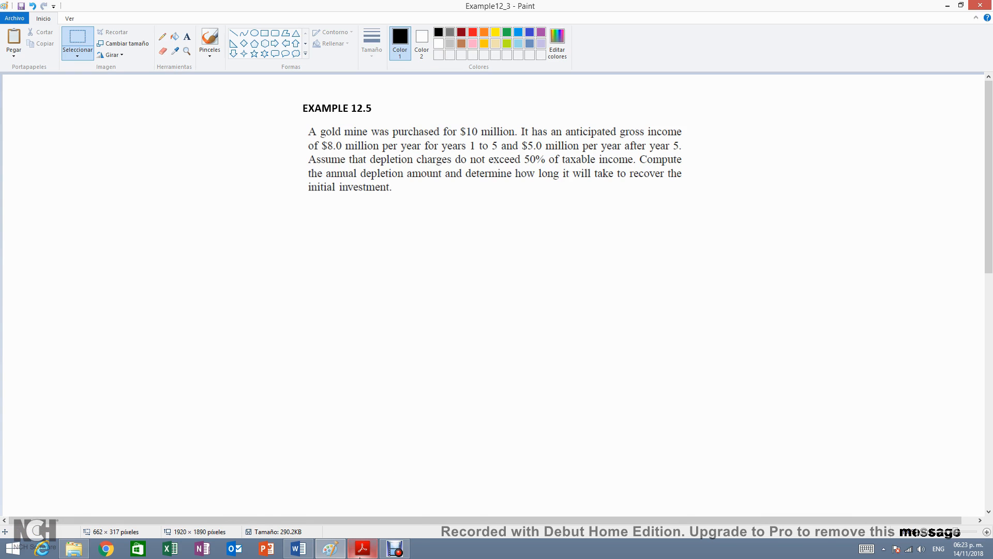
Step: Switch from Paint to the lecture slides in Adobe Acrobat Reader
{"action": "left_click", "coordinate": [362, 548]}
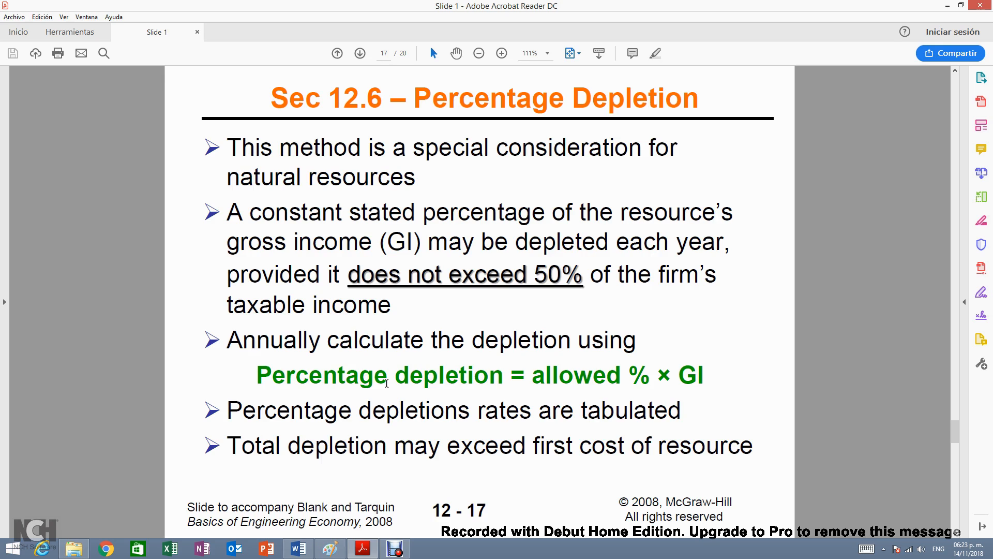
{"action": "mouse_move", "coordinate": [376, 259]}
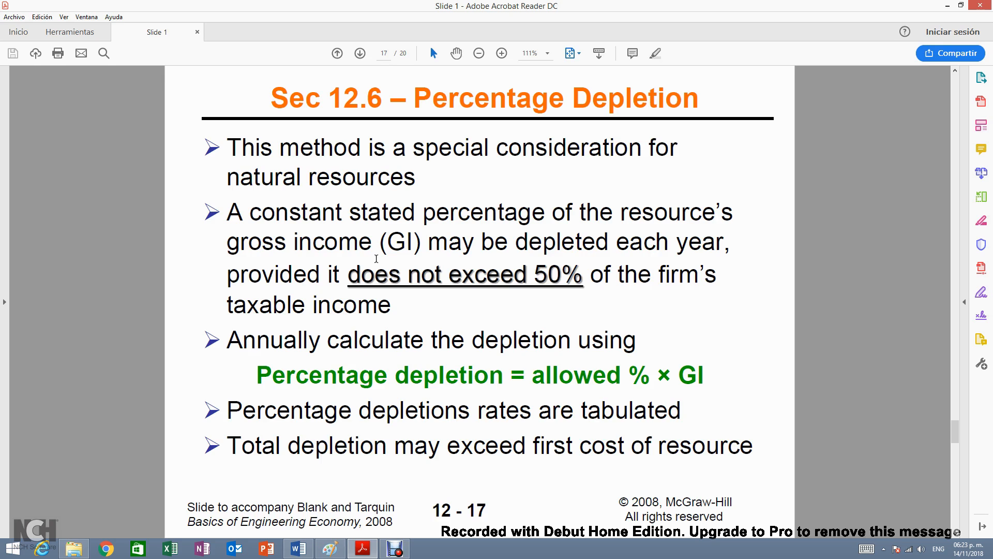
{"action": "mouse_move", "coordinate": [534, 281]}
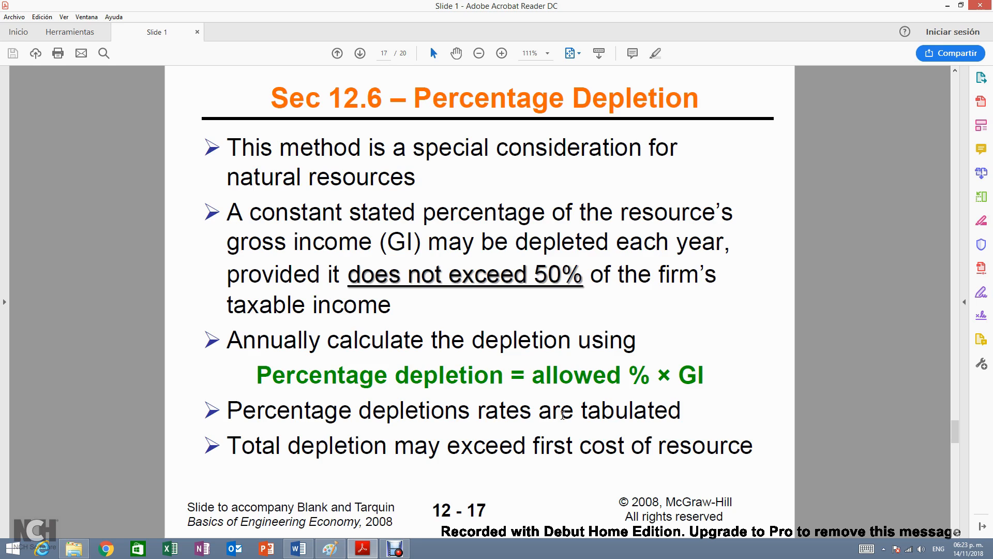
{"action": "mouse_move", "coordinate": [586, 403]}
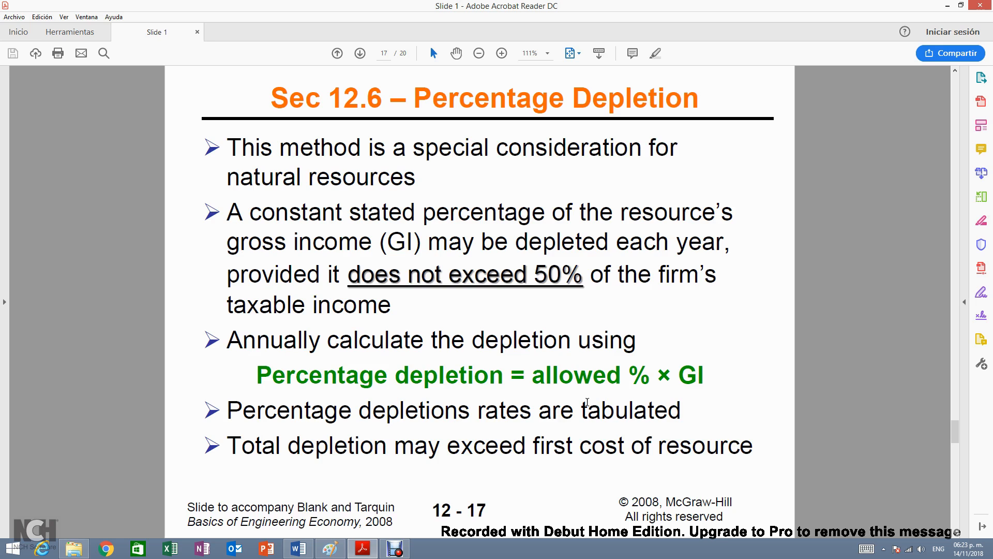
Step: Advance from slide 12-17 to the depletion allowances table slide
{"action": "left_click", "coordinate": [360, 53]}
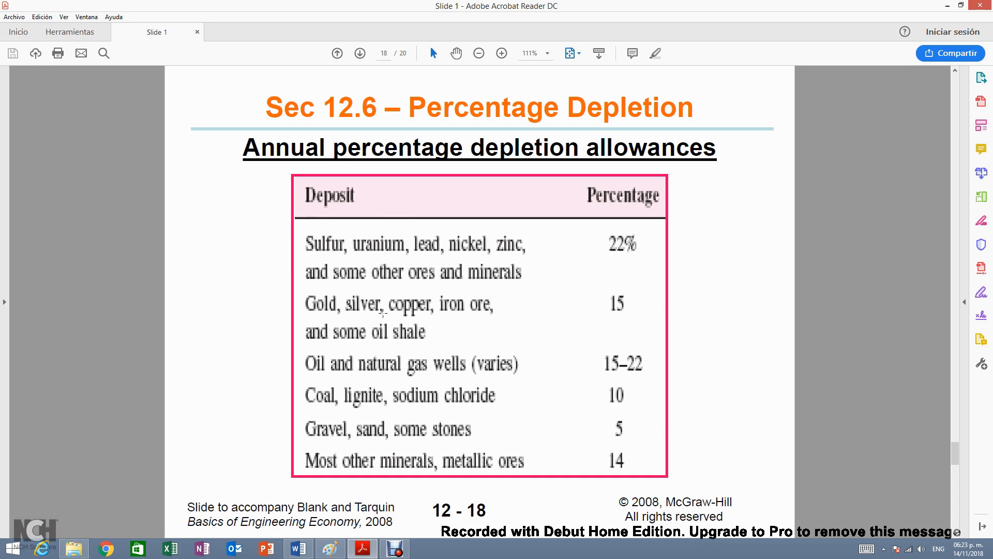
{"action": "mouse_move", "coordinate": [387, 380]}
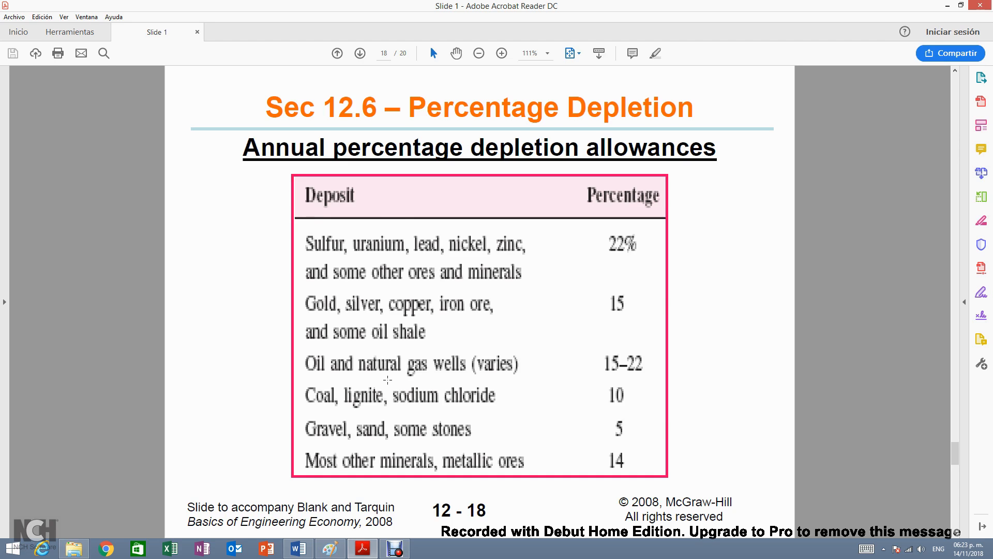
Step: Highlight values in the slide 12-18 allowances table, where gold is 15 percent
{"action": "double_click", "coordinate": [444, 394]}
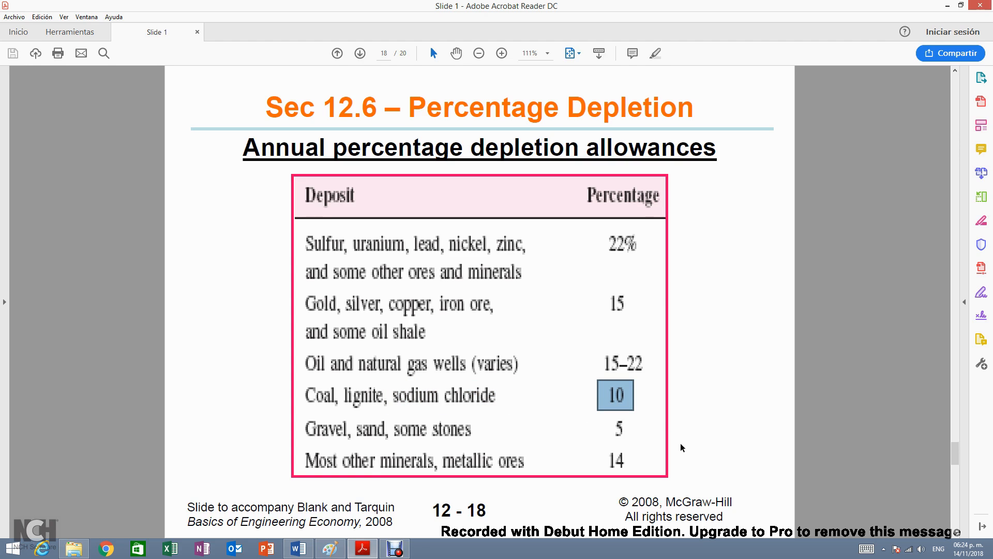
{"action": "mouse_move", "coordinate": [515, 278]}
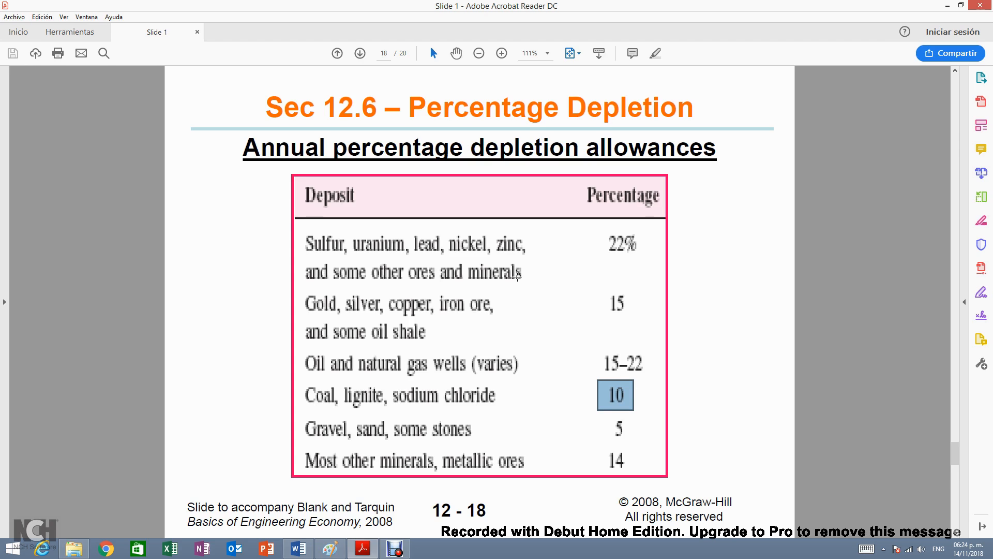
{"action": "double_click", "coordinate": [375, 244]}
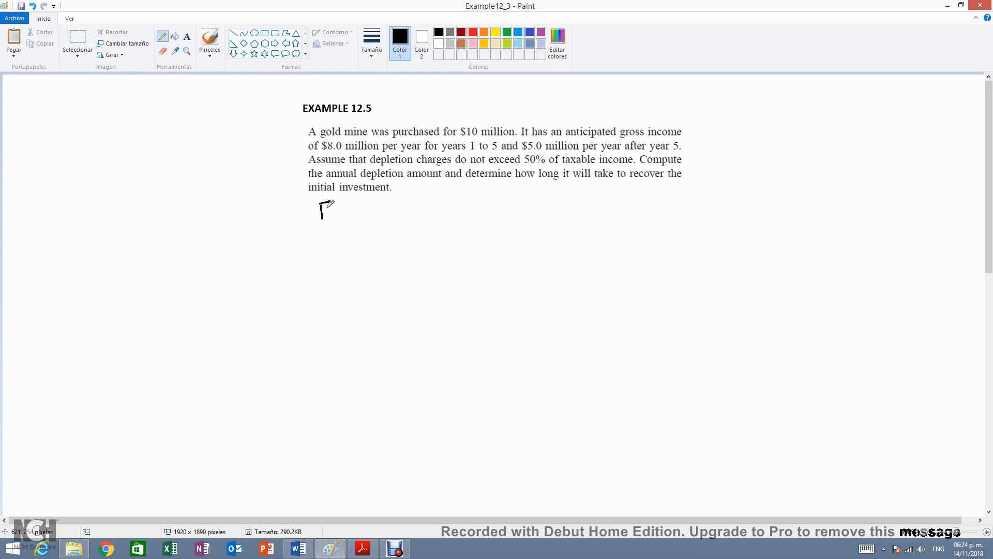
Step: Handwrite 'First cost = $10m' below the Example 12.5 problem statement
{"action": "left_click_drag", "start_coordinate": [317, 215], "coordinate": [346, 206]}
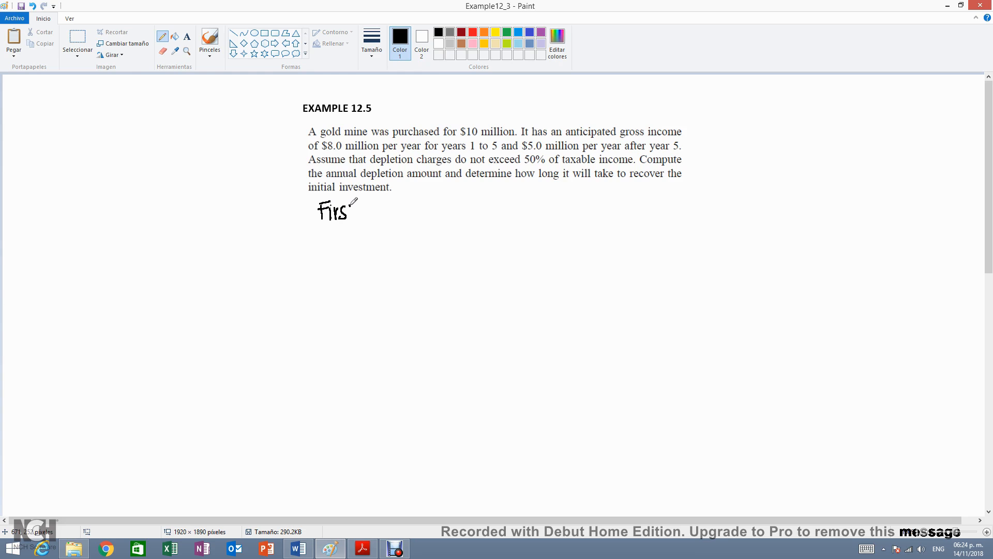
{"action": "left_click_drag", "start_coordinate": [355, 209], "coordinate": [396, 209]}
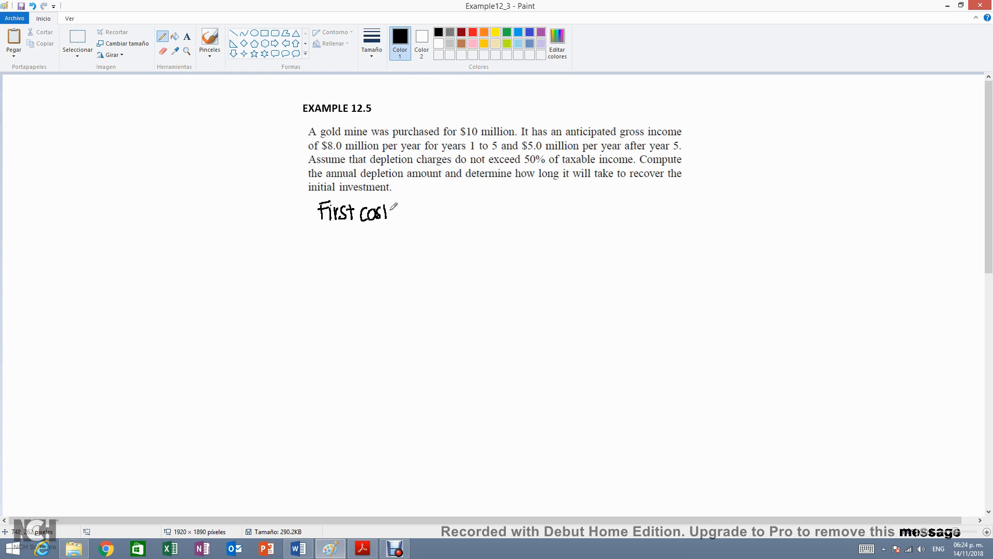
{"action": "left_click_drag", "start_coordinate": [379, 212], "coordinate": [406, 212]}
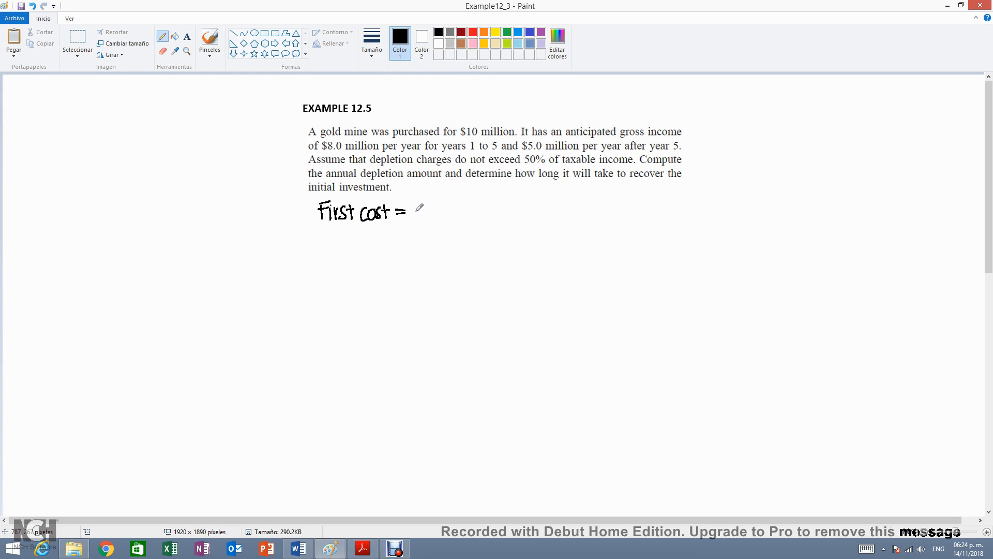
{"action": "left_click_drag", "start_coordinate": [411, 212], "coordinate": [441, 212]}
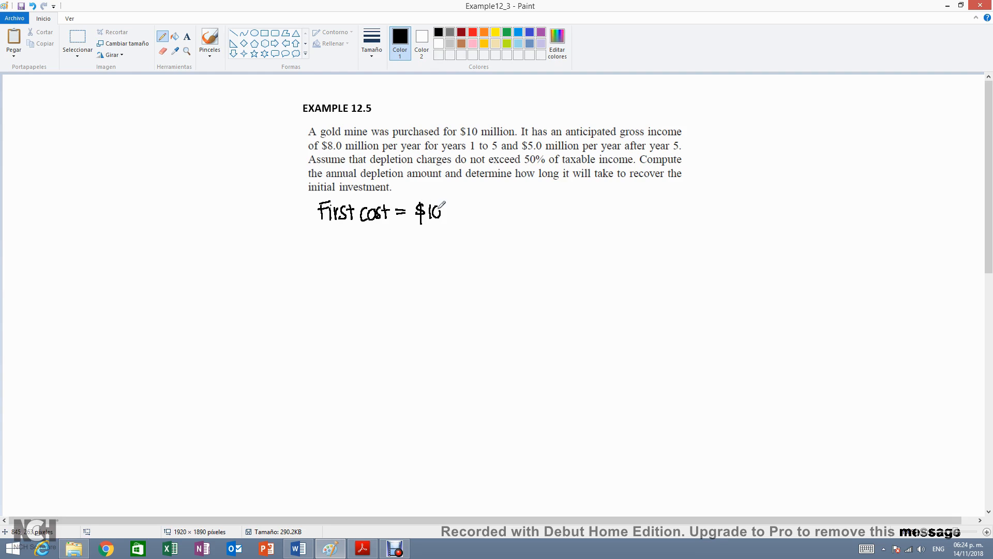
{"action": "left_click_drag", "start_coordinate": [442, 213], "coordinate": [463, 216]}
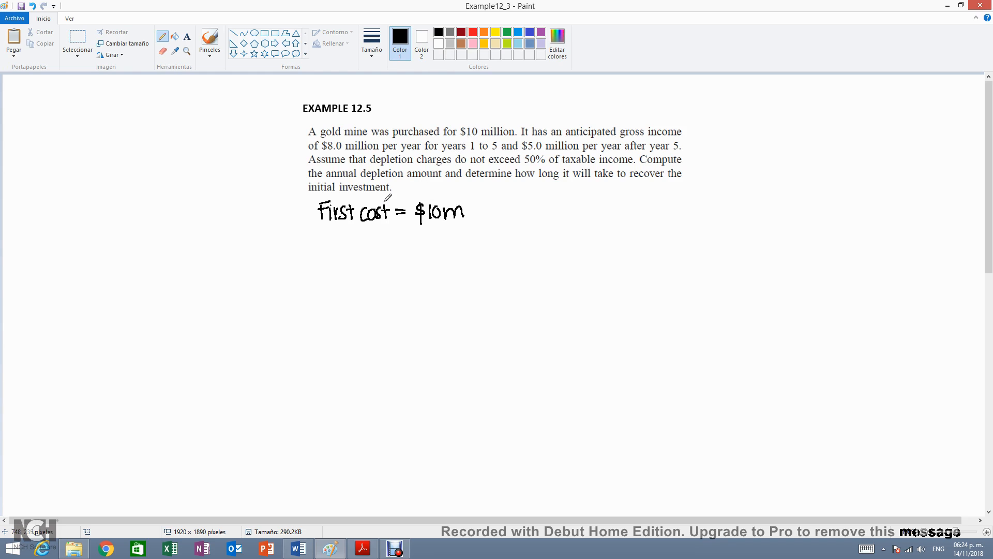
{"action": "mouse_move", "coordinate": [359, 213]}
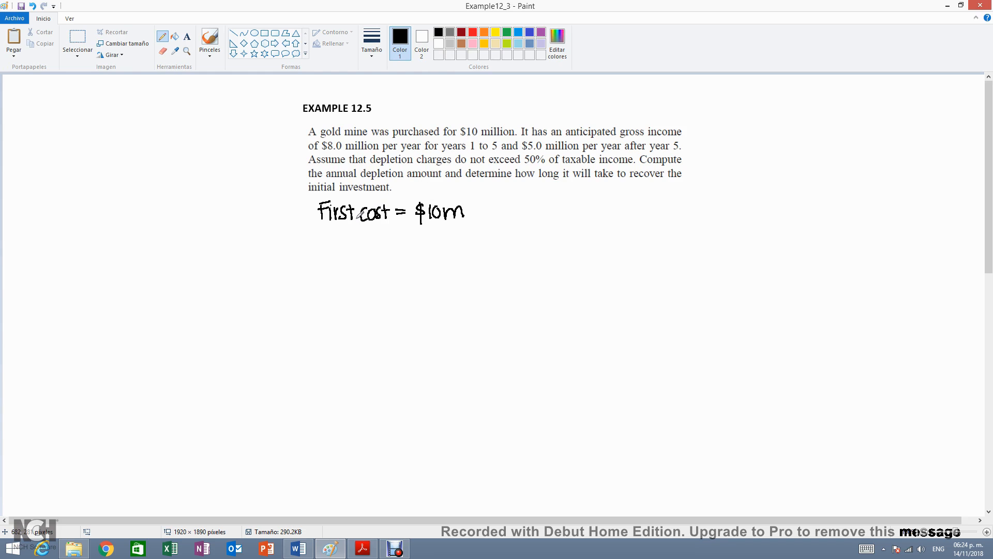
{"action": "mouse_move", "coordinate": [429, 156]}
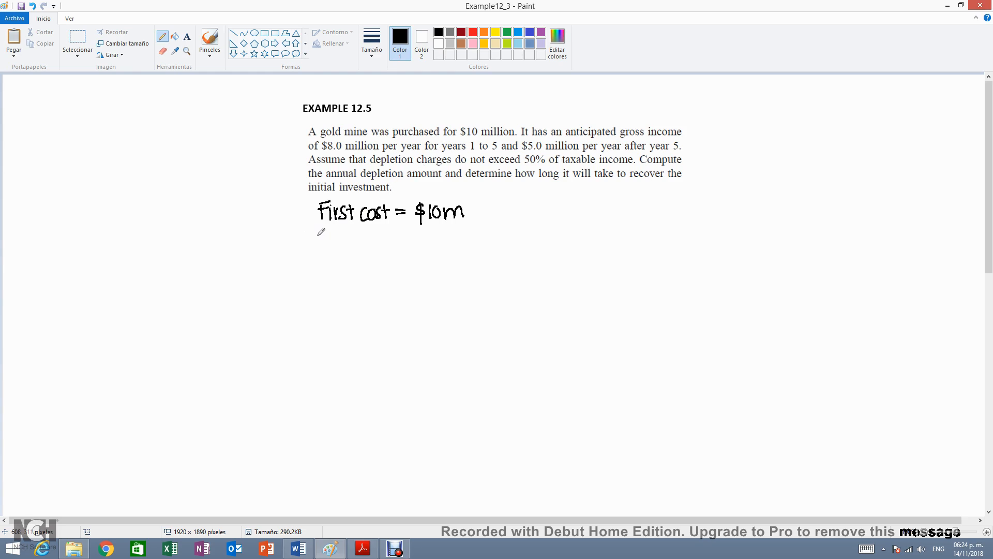
Step: Handwrite 'GI 1-5 = $8m' and 'GI 6+ = $5m' beneath the first cost
{"action": "left_click_drag", "start_coordinate": [317, 247], "coordinate": [339, 238]}
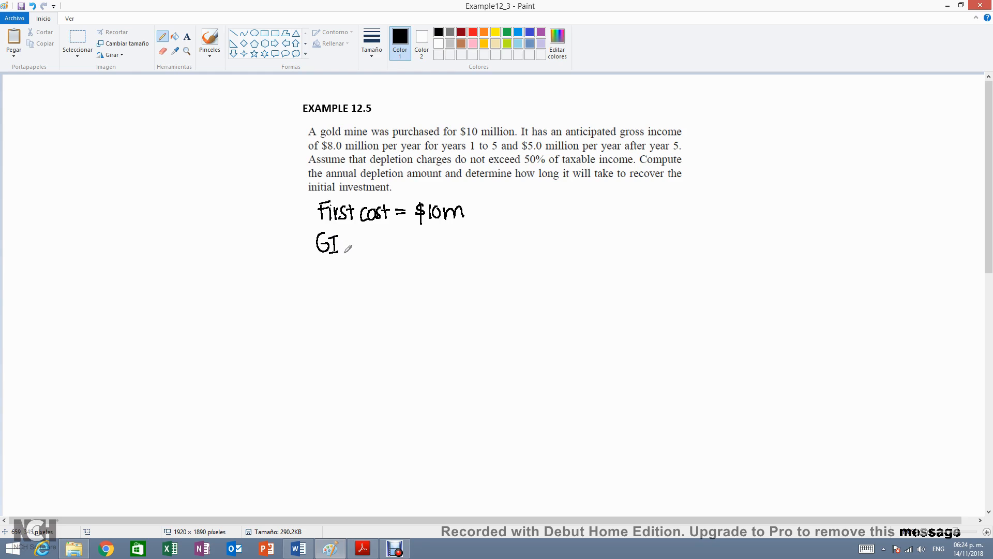
{"action": "left_click_drag", "start_coordinate": [343, 253], "coordinate": [367, 246]}
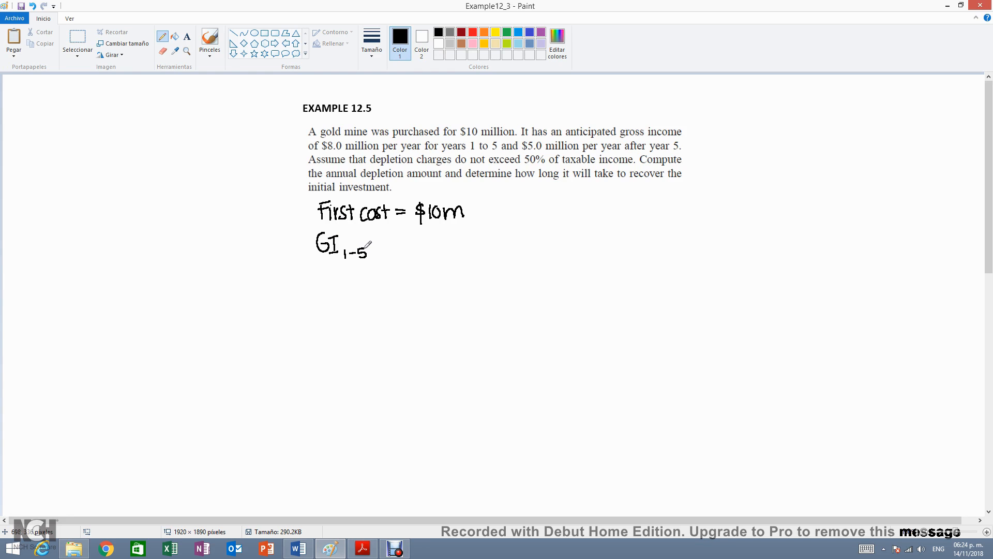
{"action": "left_click_drag", "start_coordinate": [379, 249], "coordinate": [399, 247]}
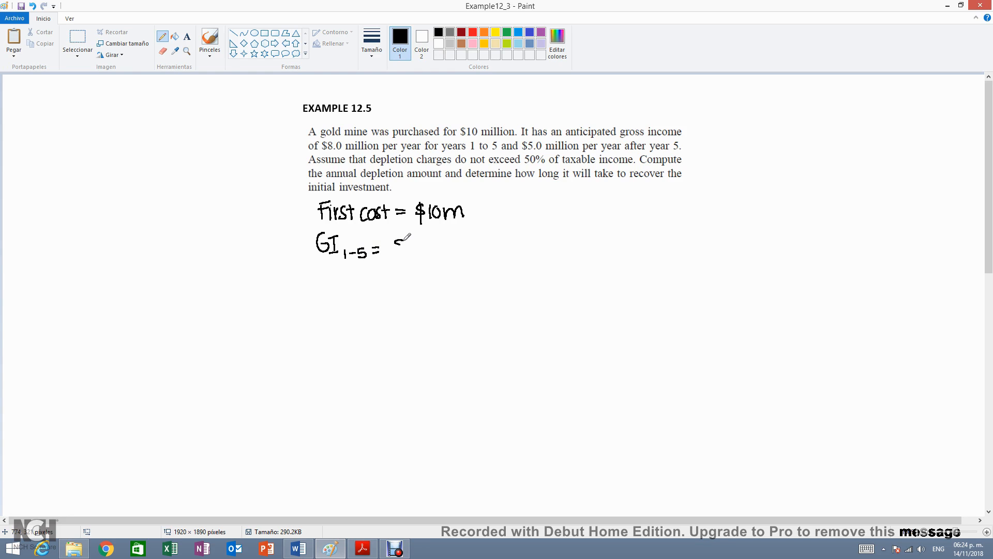
{"action": "left_click_drag", "start_coordinate": [393, 246], "coordinate": [434, 246]}
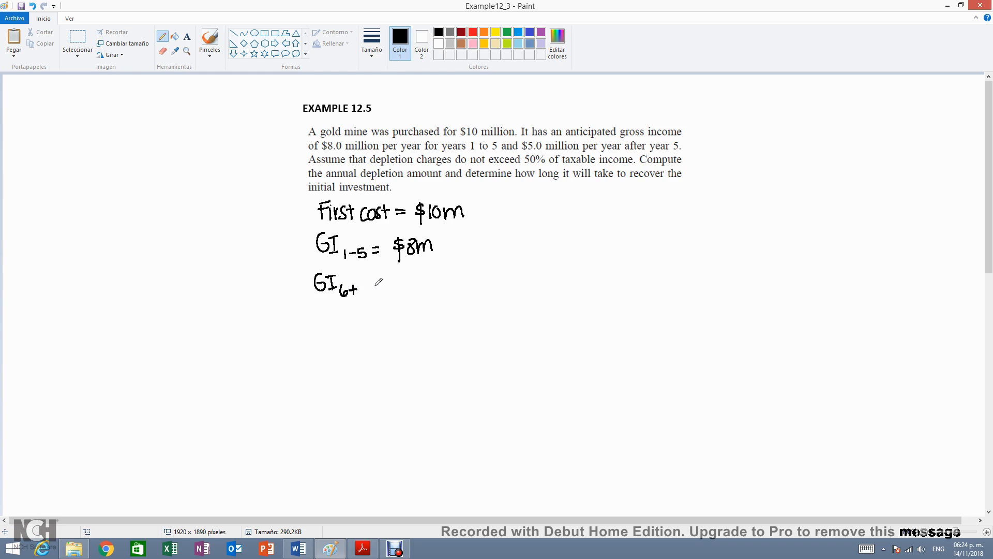
{"action": "left_click_drag", "start_coordinate": [373, 285], "coordinate": [399, 275]}
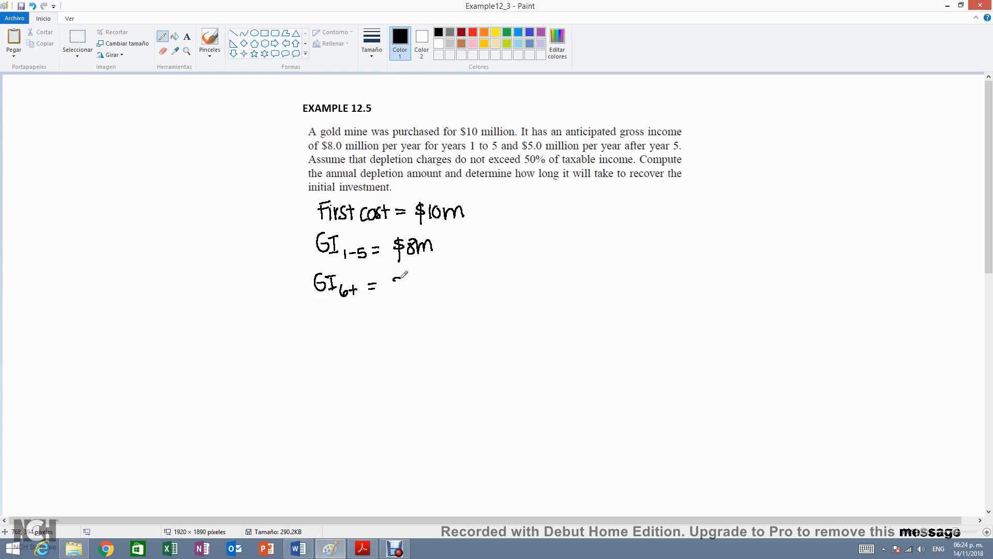
{"action": "left_click_drag", "start_coordinate": [397, 282], "coordinate": [437, 282]}
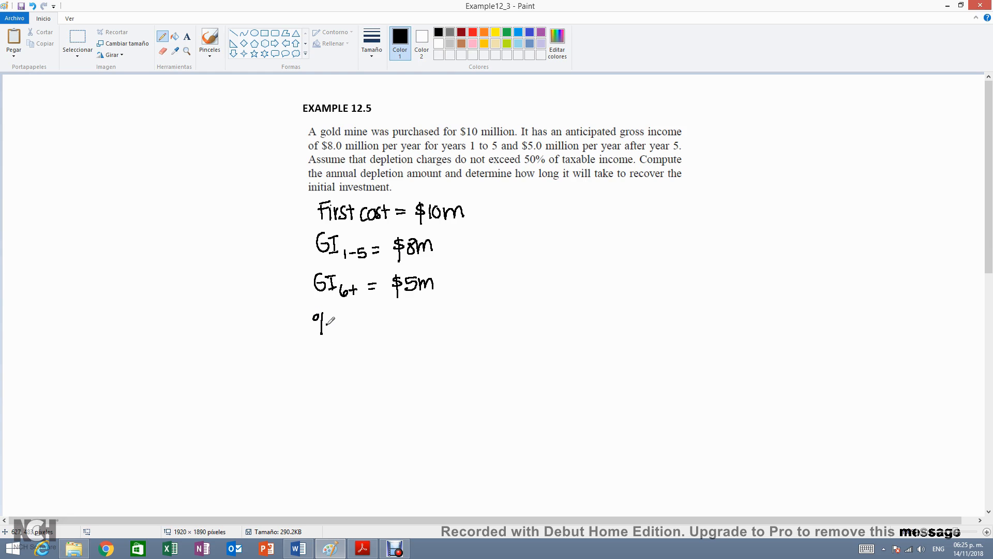
Step: Handwrite '% allowance = 15% (Slide 12-18)' under the gross income lines
{"action": "left_click_drag", "start_coordinate": [332, 323], "coordinate": [364, 323]}
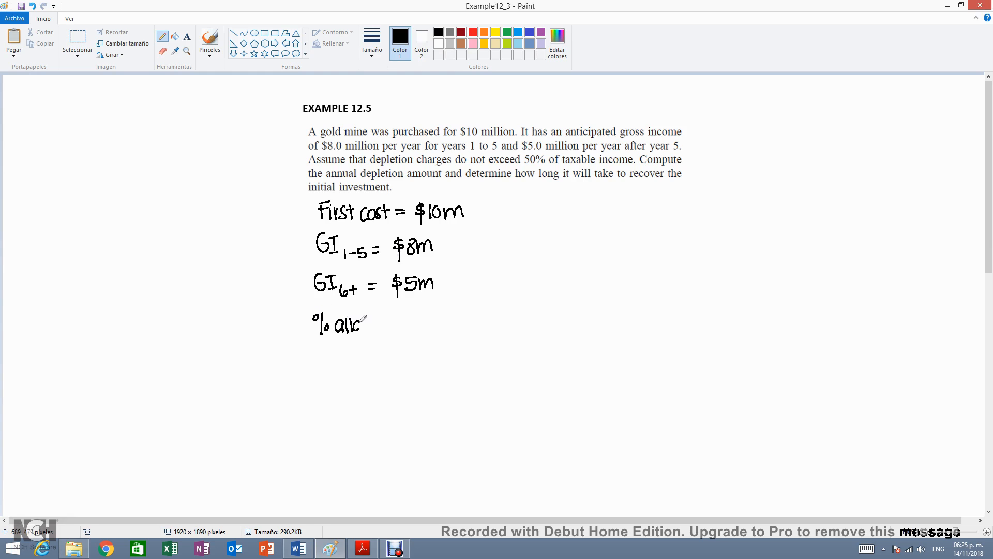
{"action": "left_click_drag", "start_coordinate": [355, 322], "coordinate": [402, 323]}
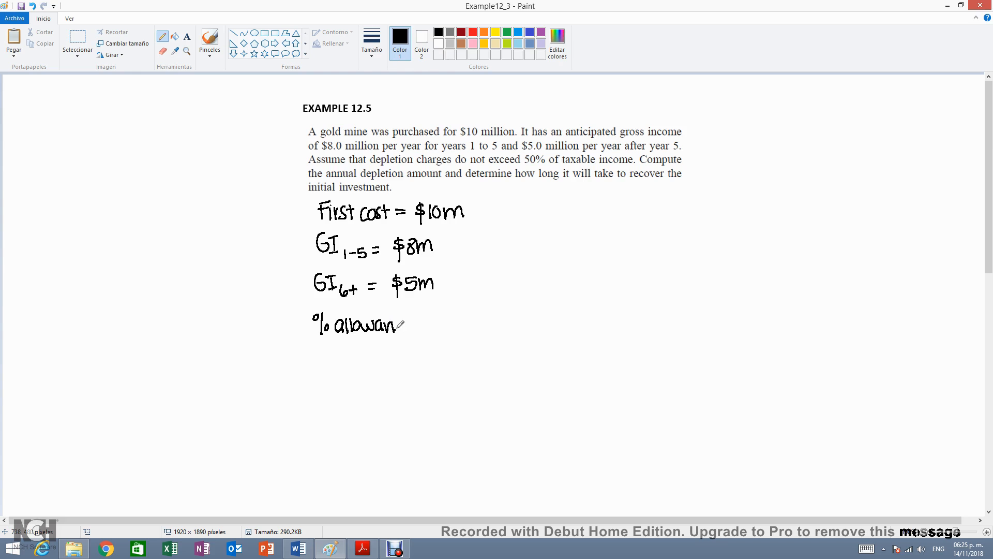
{"action": "left_click_drag", "start_coordinate": [393, 326], "coordinate": [433, 321]}
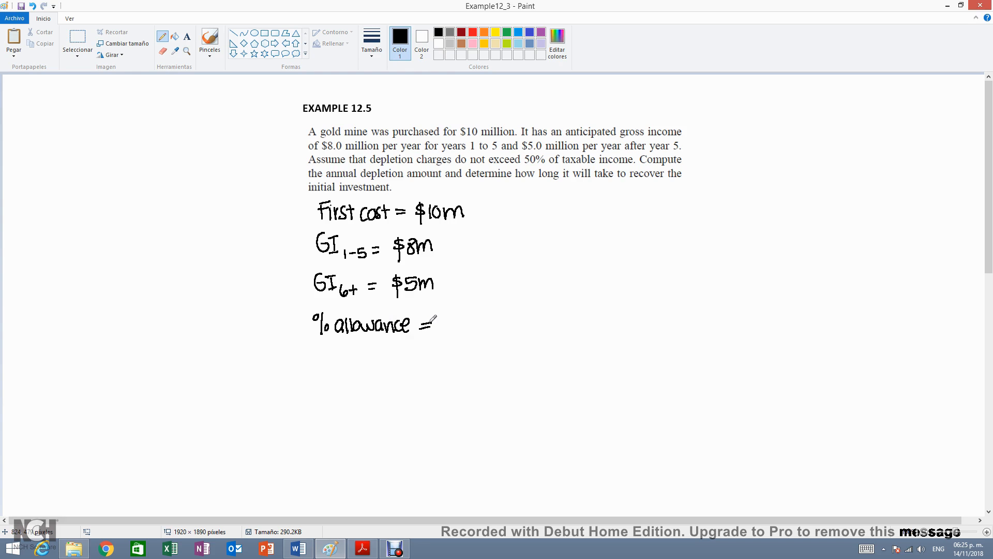
{"action": "left_click", "coordinate": [362, 548]}
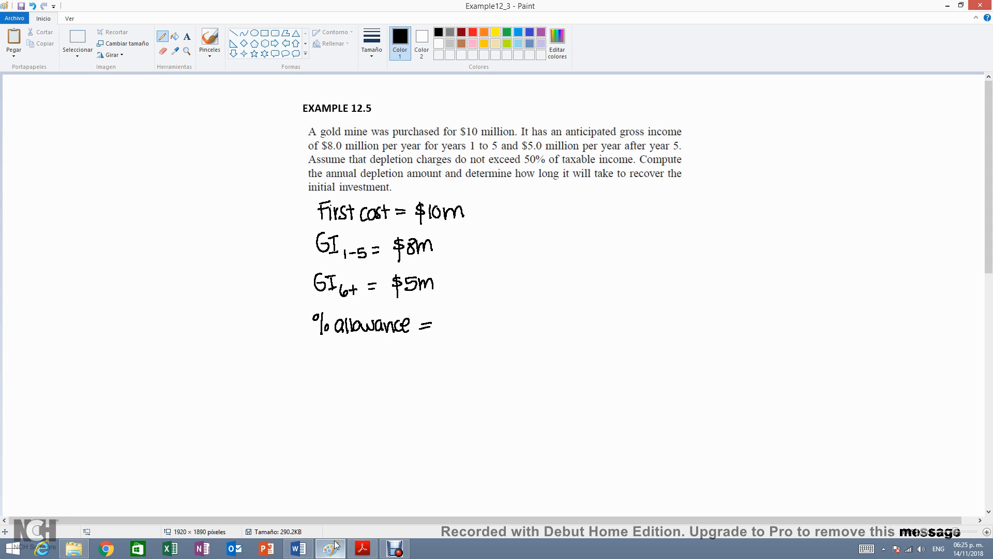
{"action": "left_click_drag", "start_coordinate": [447, 314], "coordinate": [450, 334]}
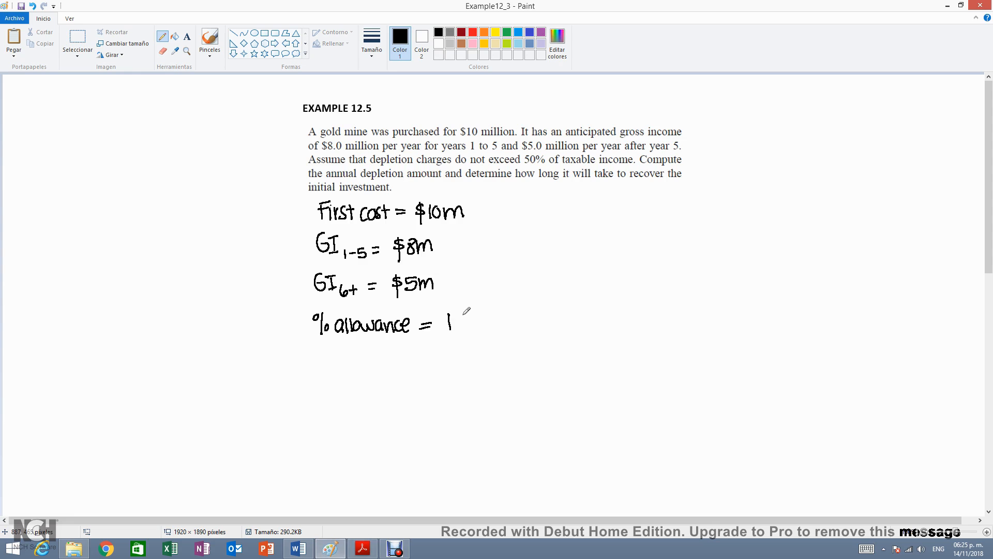
{"action": "left_click_drag", "start_coordinate": [457, 322], "coordinate": [481, 323]}
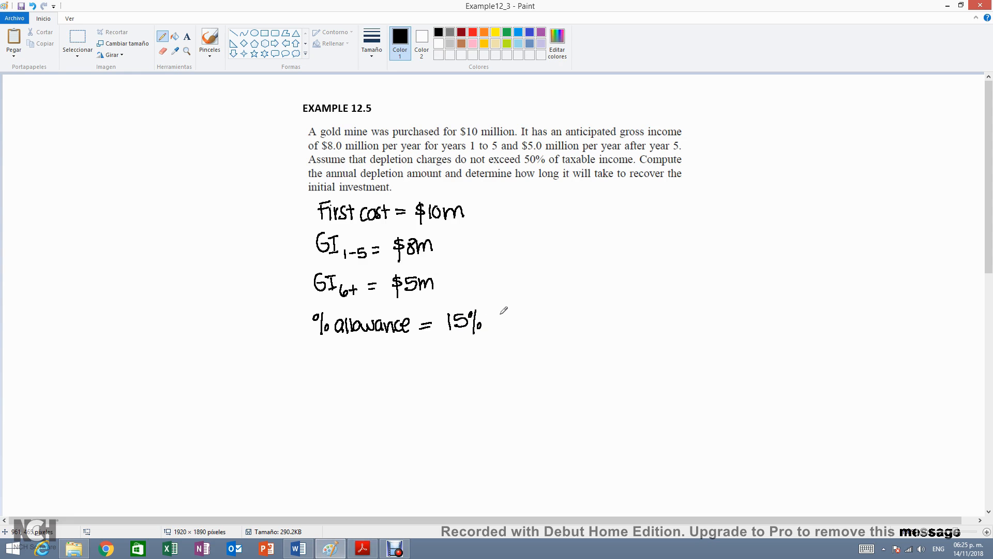
{"action": "left_click_drag", "start_coordinate": [497, 323], "coordinate": [538, 317]}
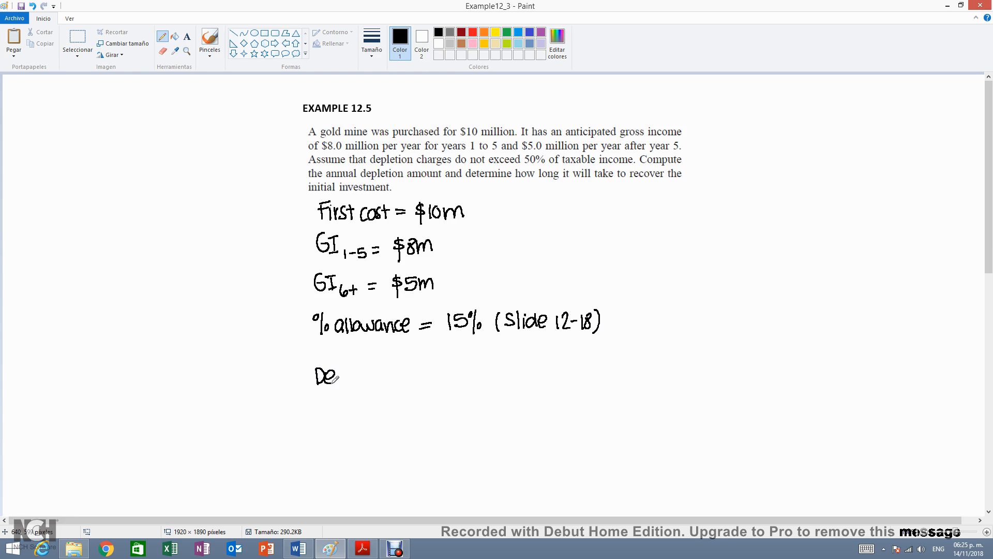
Step: Handwrite 'Depletion amt. = %' as the start of the depletion formula
{"action": "left_click_drag", "start_coordinate": [335, 373], "coordinate": [342, 383]}
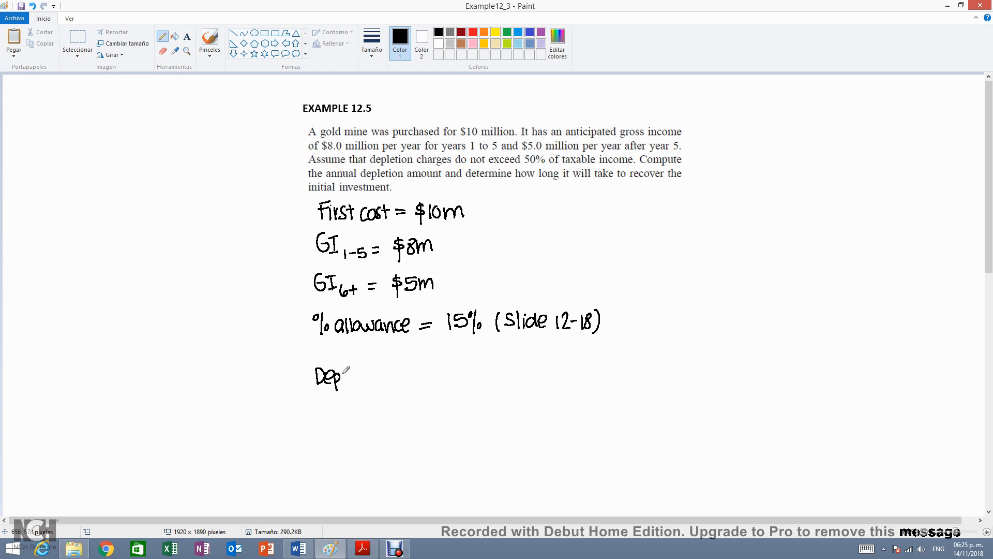
{"action": "left_click_drag", "start_coordinate": [346, 374], "coordinate": [379, 373]}
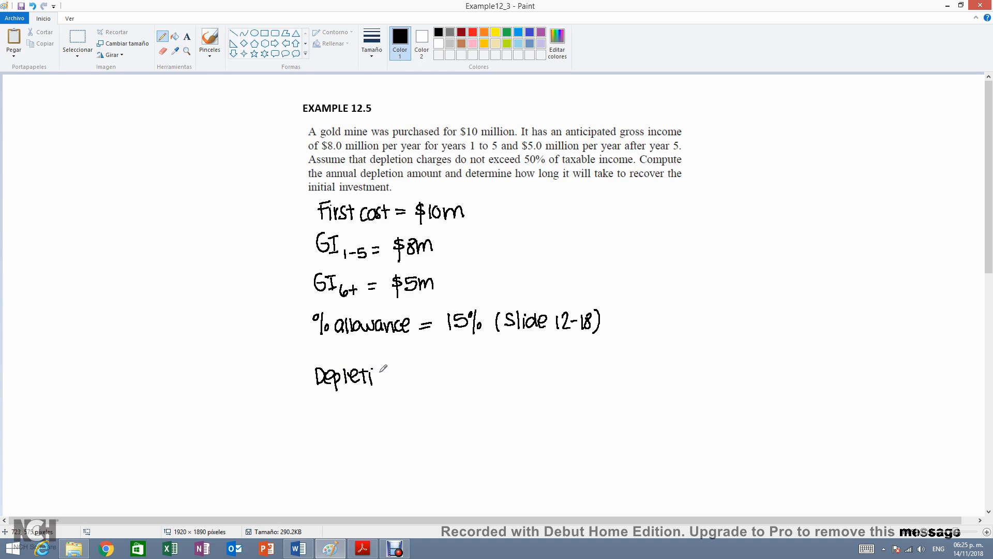
{"action": "left_click_drag", "start_coordinate": [379, 373], "coordinate": [430, 374]}
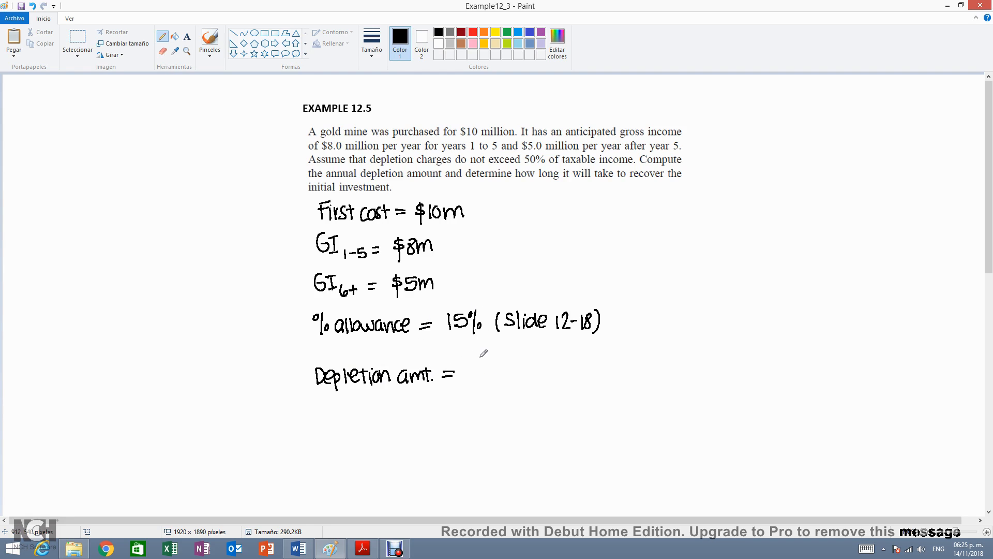
{"action": "left_click_drag", "start_coordinate": [475, 364], "coordinate": [486, 379]}
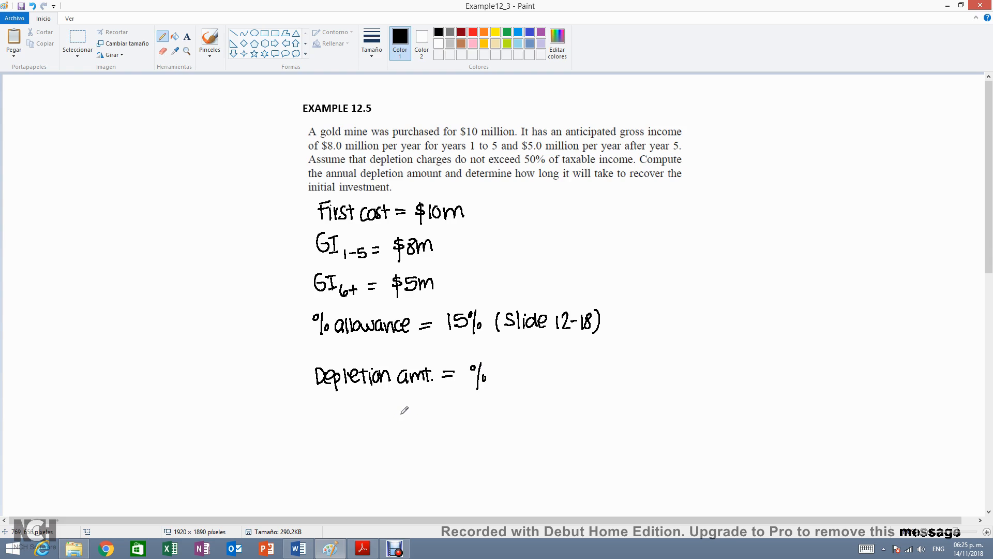
{"action": "mouse_move", "coordinate": [522, 369]}
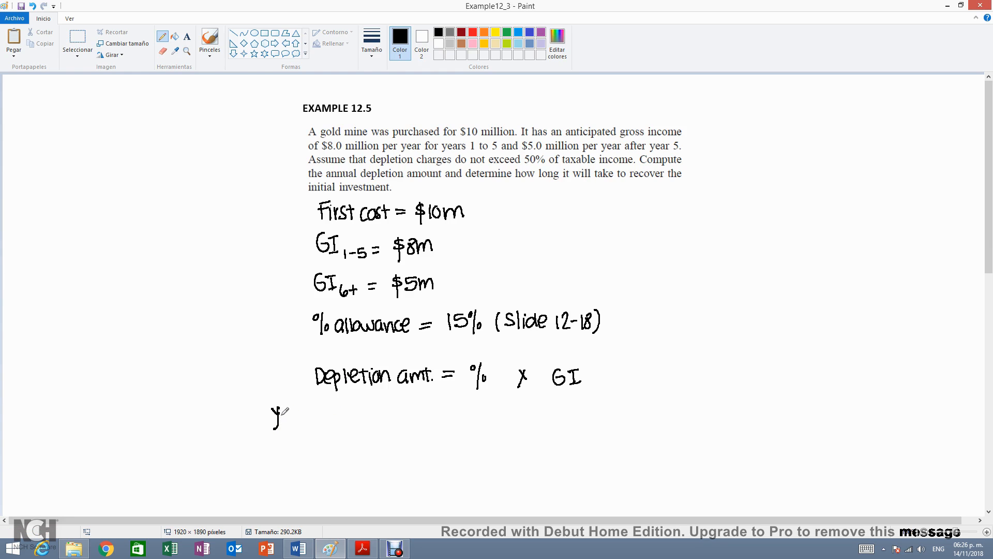
Step: Handwrite 'Yrs. 1-5 = (0.15)' and the 'Yrs. 6+' label below it
{"action": "left_click_drag", "start_coordinate": [276, 415], "coordinate": [310, 421]}
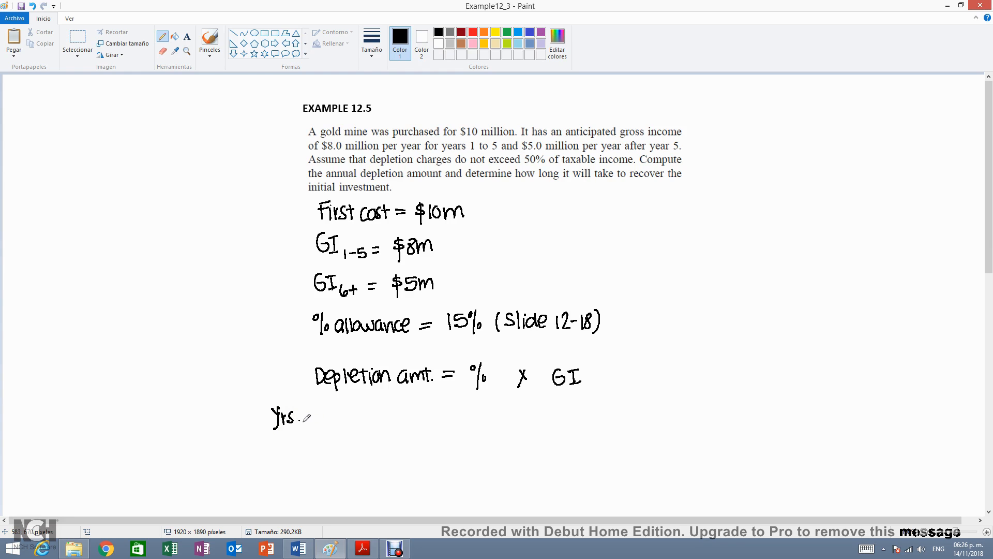
{"action": "left_click_drag", "start_coordinate": [308, 418], "coordinate": [329, 416]}
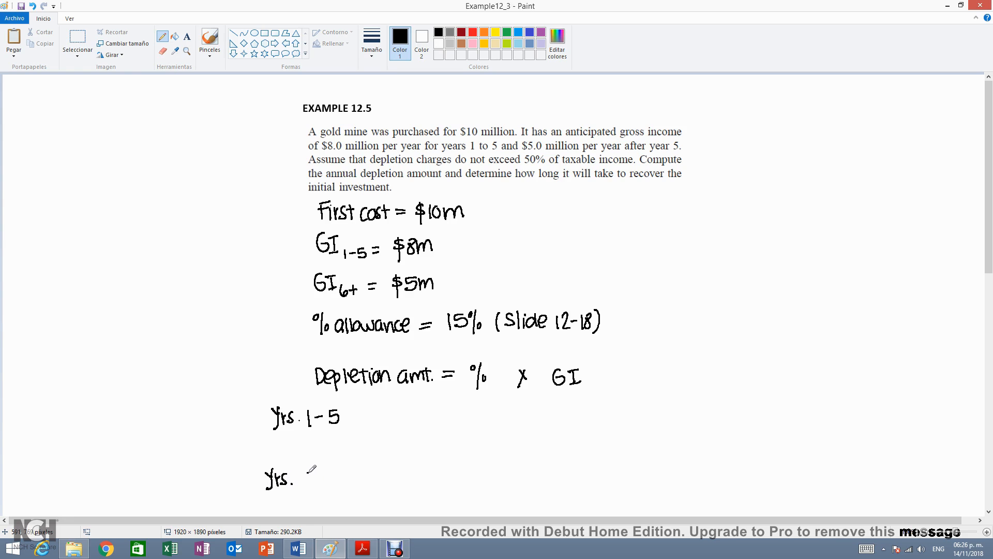
{"action": "type", "text": "6+"}
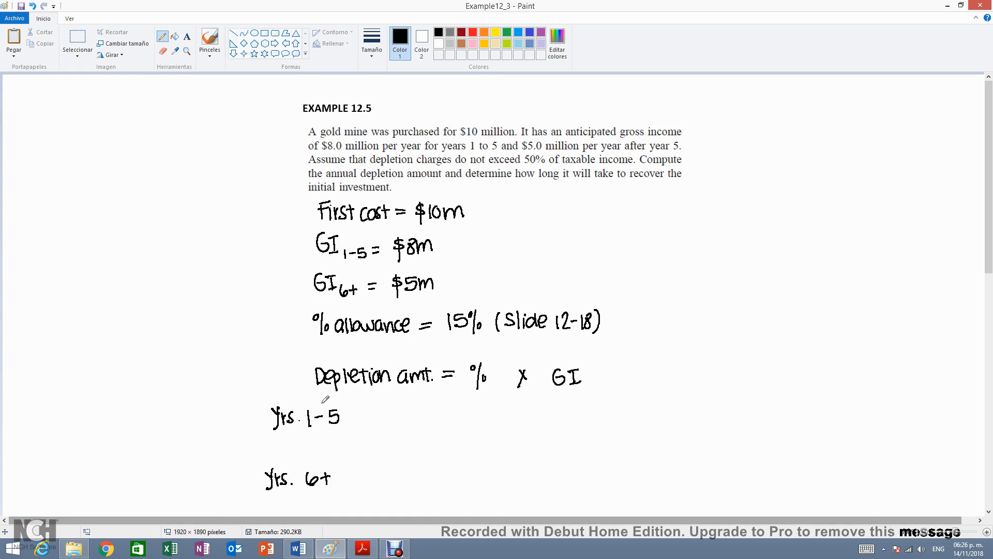
{"action": "left_click_drag", "start_coordinate": [348, 417], "coordinate": [361, 414]}
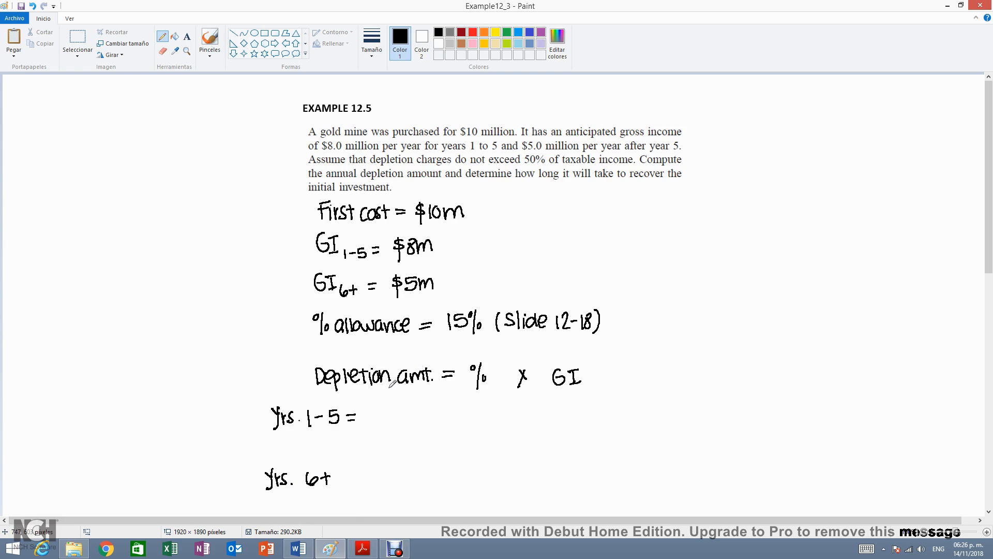
{"action": "left_click_drag", "start_coordinate": [368, 421], "coordinate": [393, 418]}
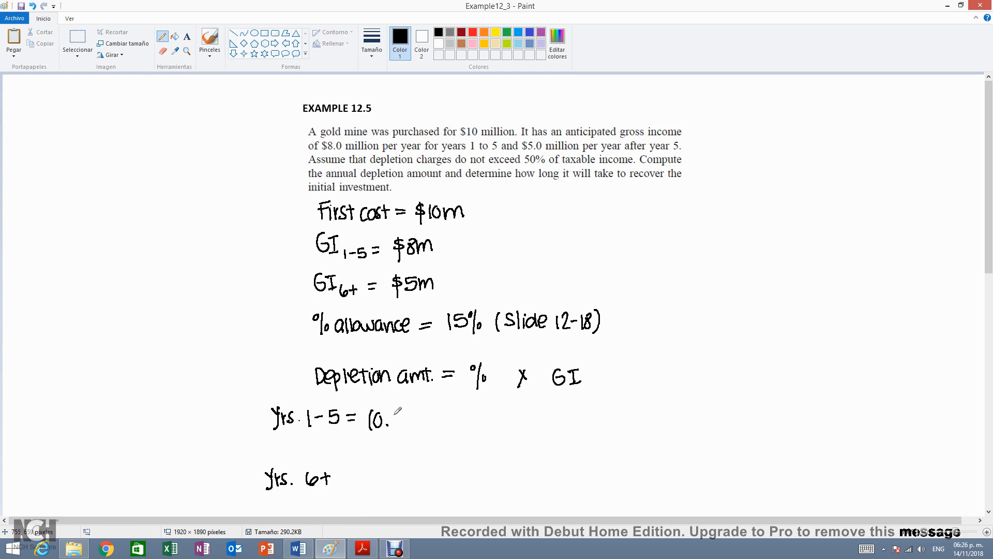
{"action": "left_click_drag", "start_coordinate": [393, 418], "coordinate": [418, 421]}
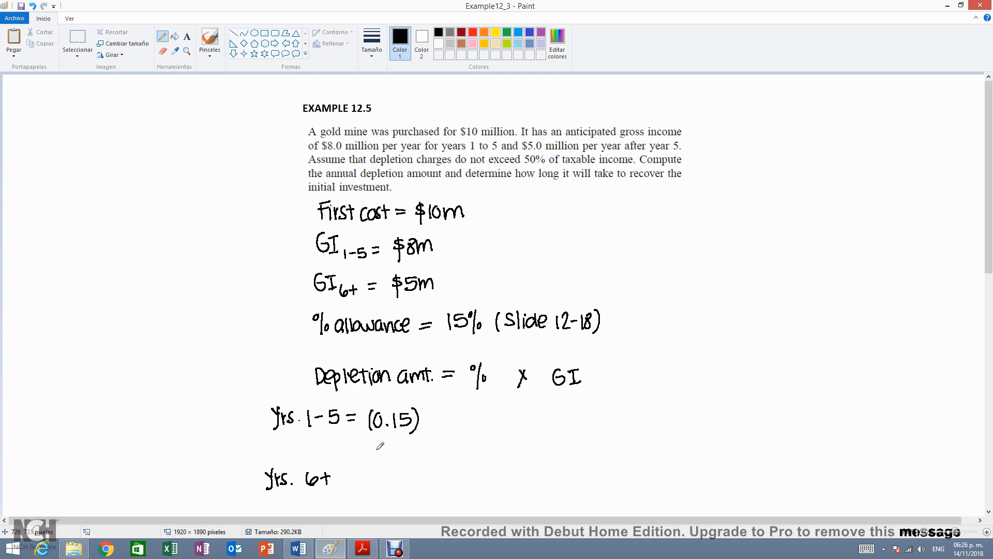
{"action": "mouse_move", "coordinate": [386, 258]}
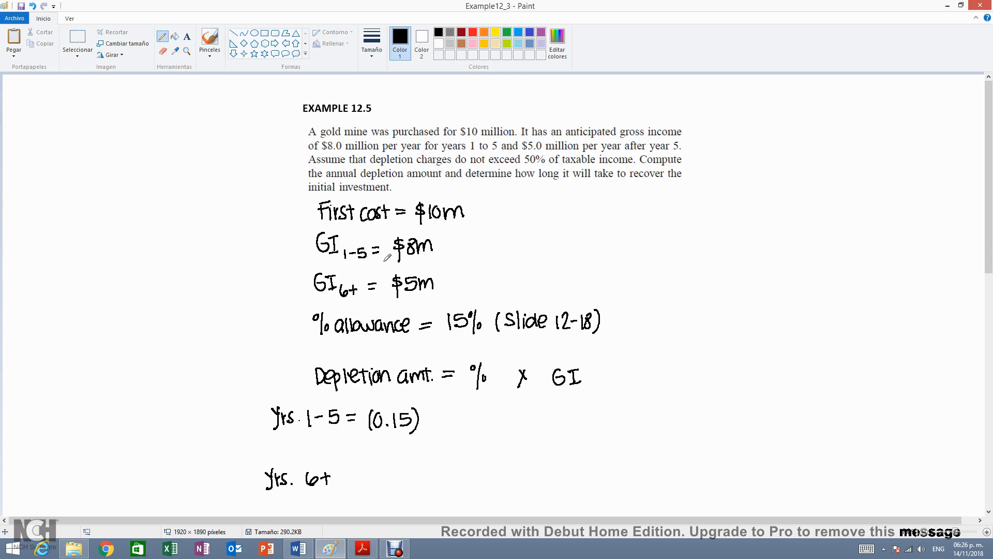
Step: Complete the line as '(8m) = $1.2m' and begin 'Yrs. 6+ ='
{"action": "left_click_drag", "start_coordinate": [424, 411], "coordinate": [434, 433]}
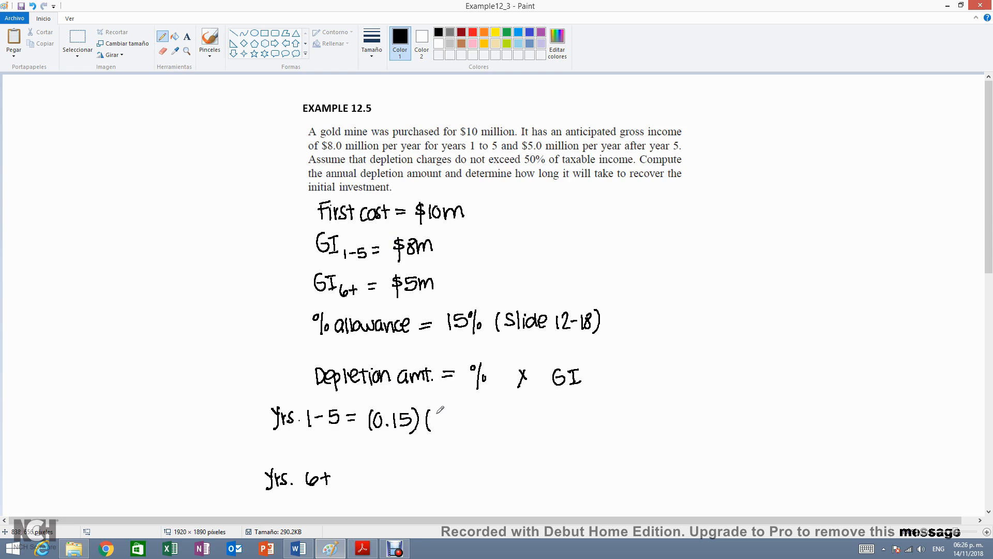
{"action": "left_click_drag", "start_coordinate": [437, 418], "coordinate": [465, 418]}
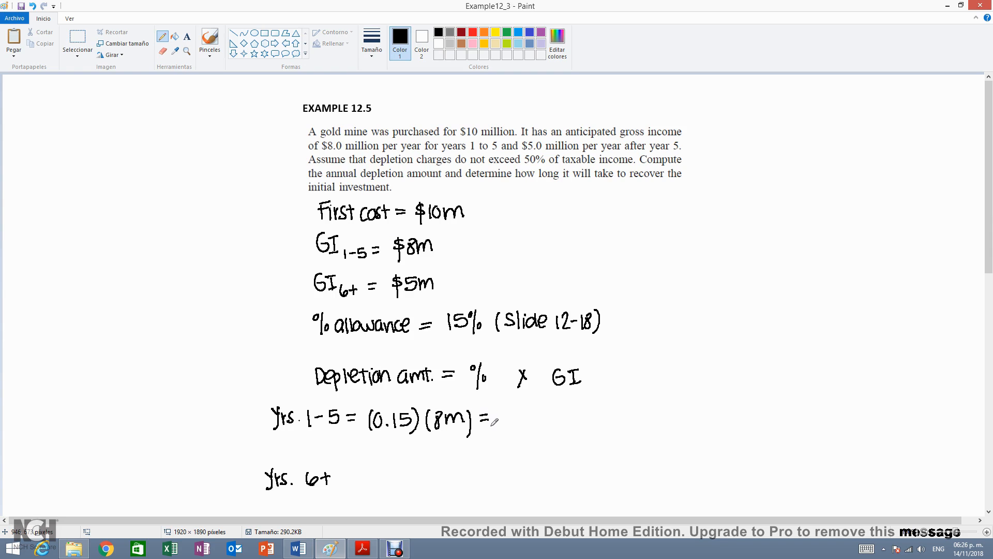
{"action": "left_click_drag", "start_coordinate": [500, 421], "coordinate": [519, 421]}
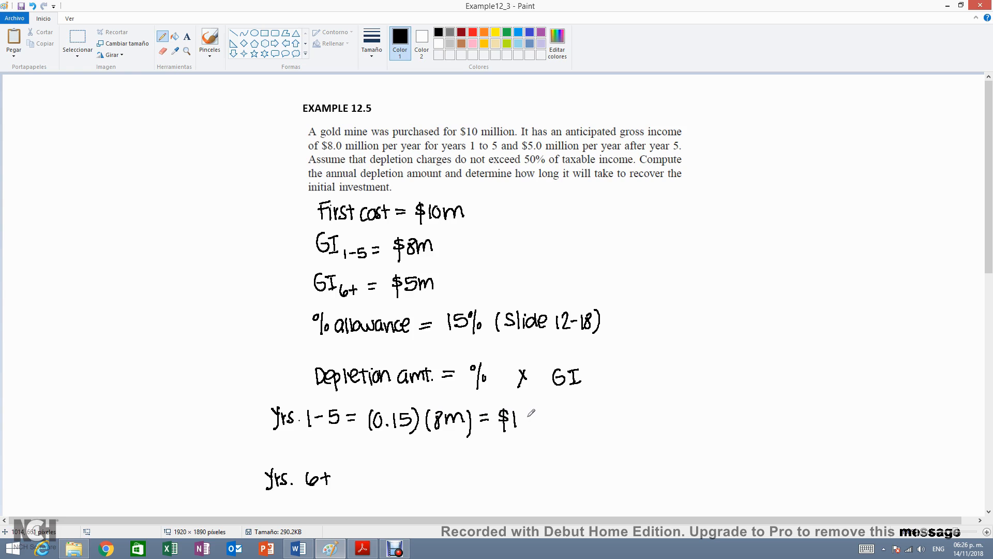
{"action": "left_click_drag", "start_coordinate": [522, 421], "coordinate": [538, 412]}
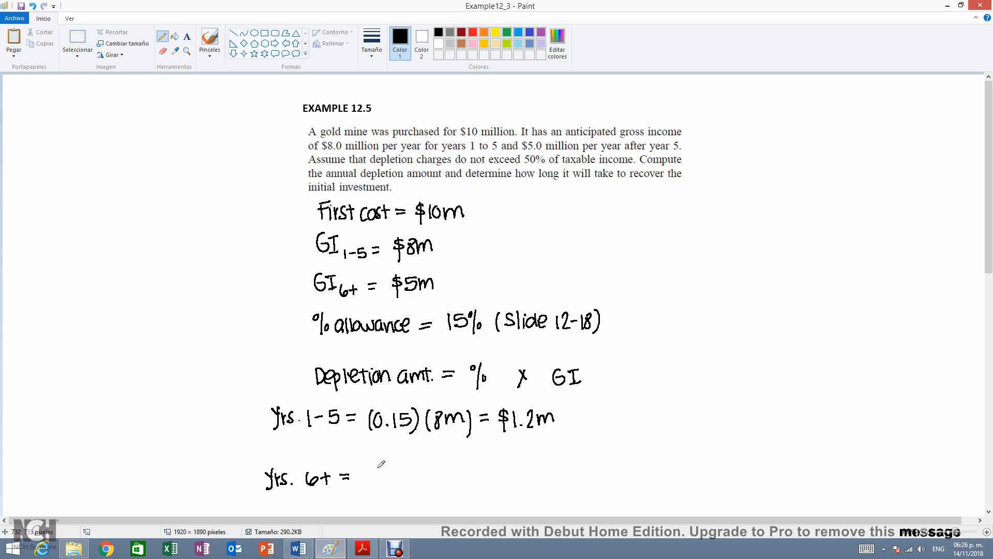
Step: Finish 'Yrs. 6+ = (0.15)(5m) = $750,000' and switch the ink colour to blue
{"action": "left_click_drag", "start_coordinate": [361, 481], "coordinate": [393, 475]}
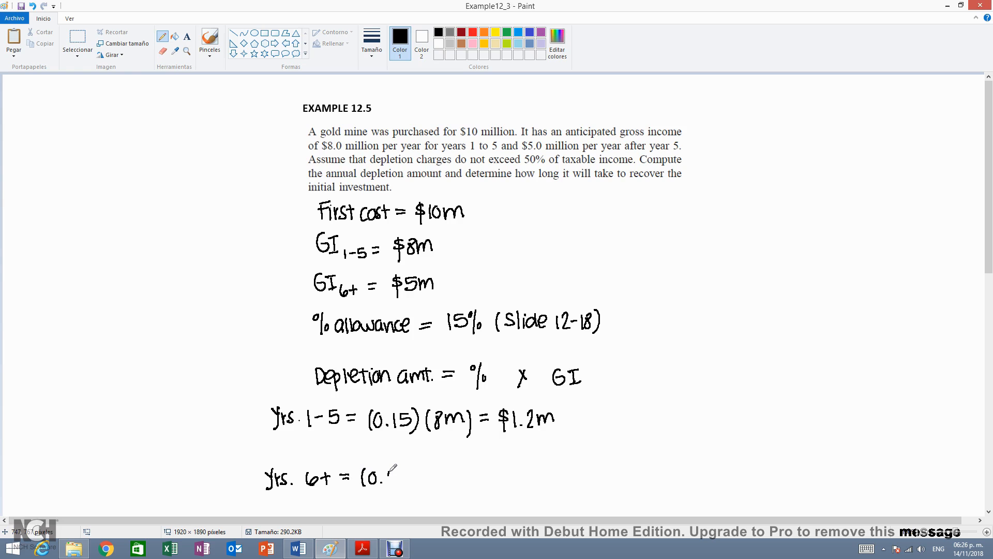
{"action": "left_click_drag", "start_coordinate": [383, 471], "coordinate": [415, 478]}
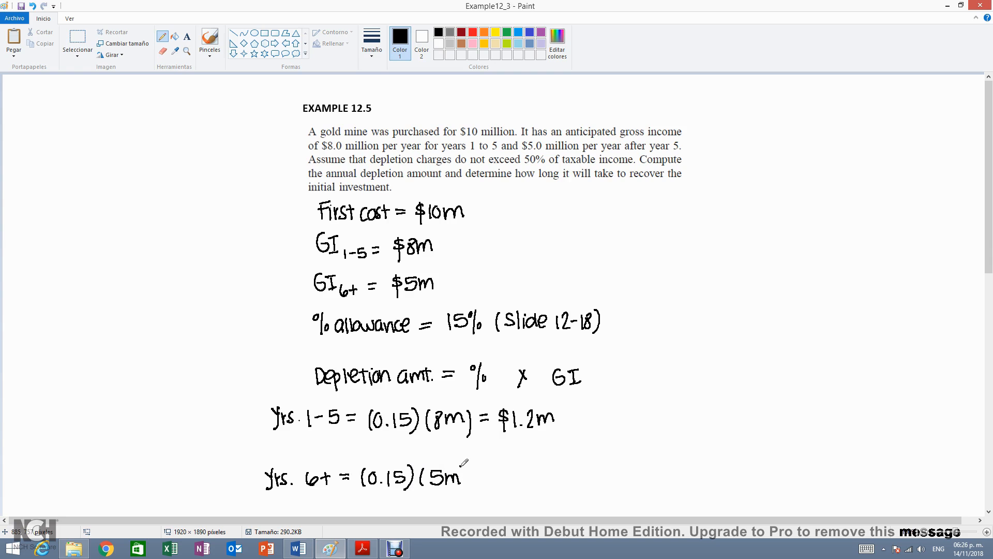
{"action": "left_click_drag", "start_coordinate": [459, 465], "coordinate": [484, 478]}
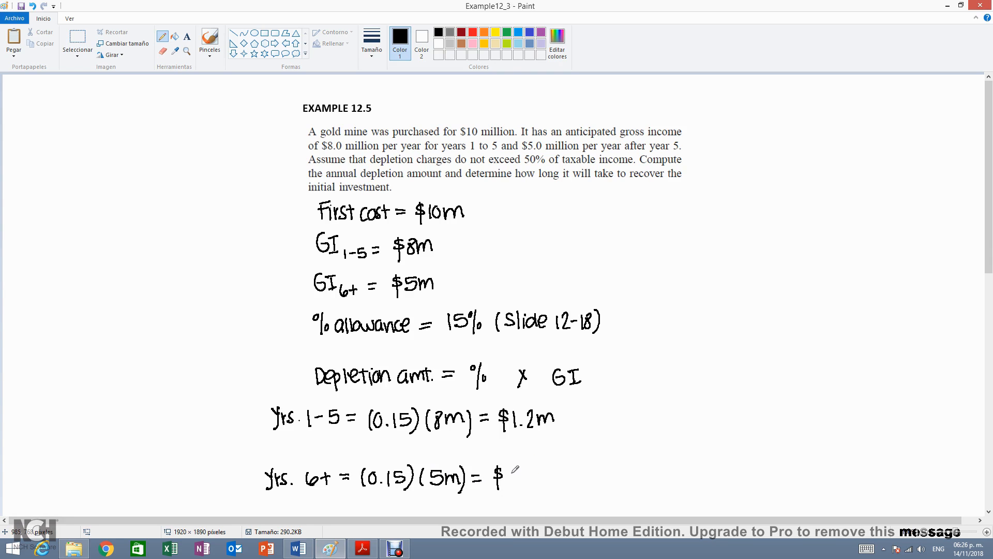
{"action": "type", "text": "750"}
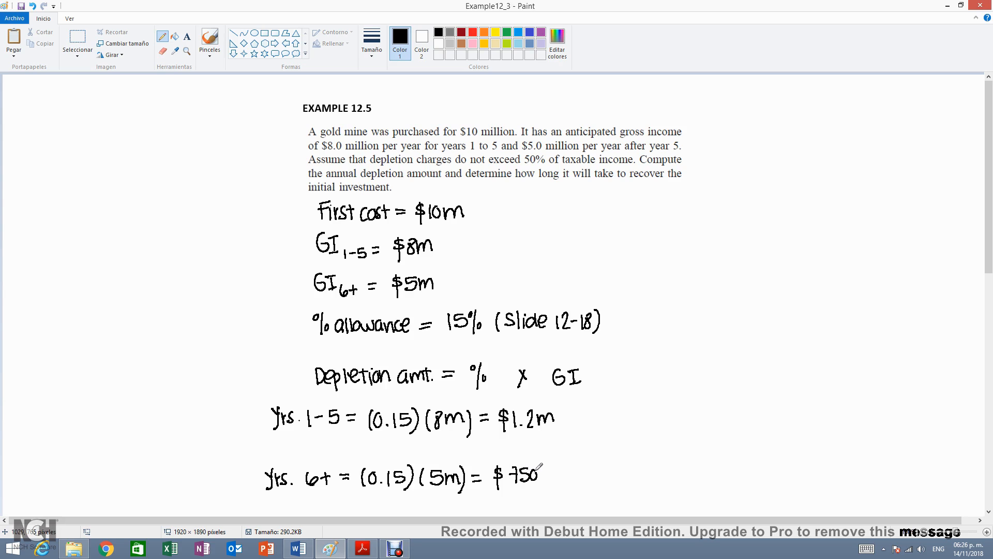
{"action": "left_click_drag", "start_coordinate": [532, 478], "coordinate": [570, 474]}
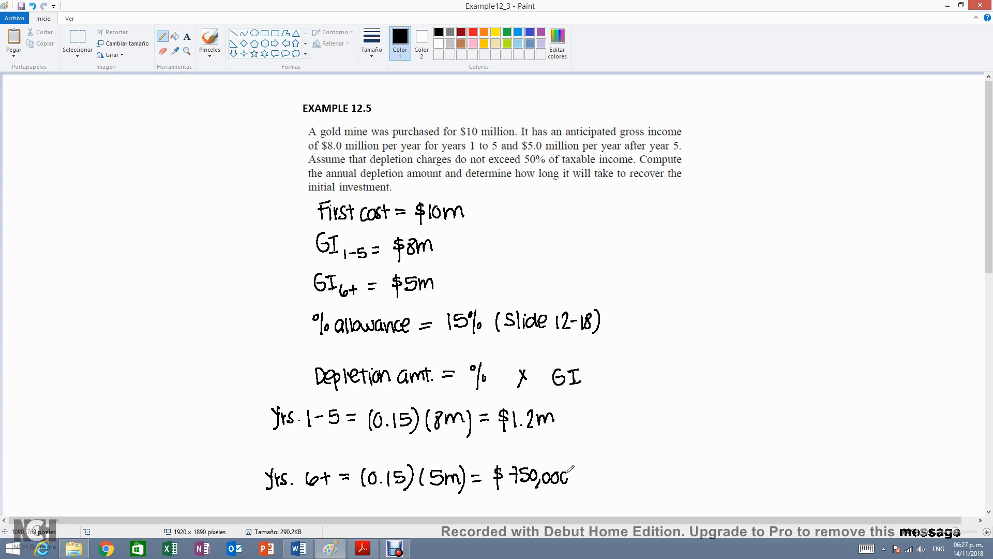
{"action": "left_click", "coordinate": [399, 36]}
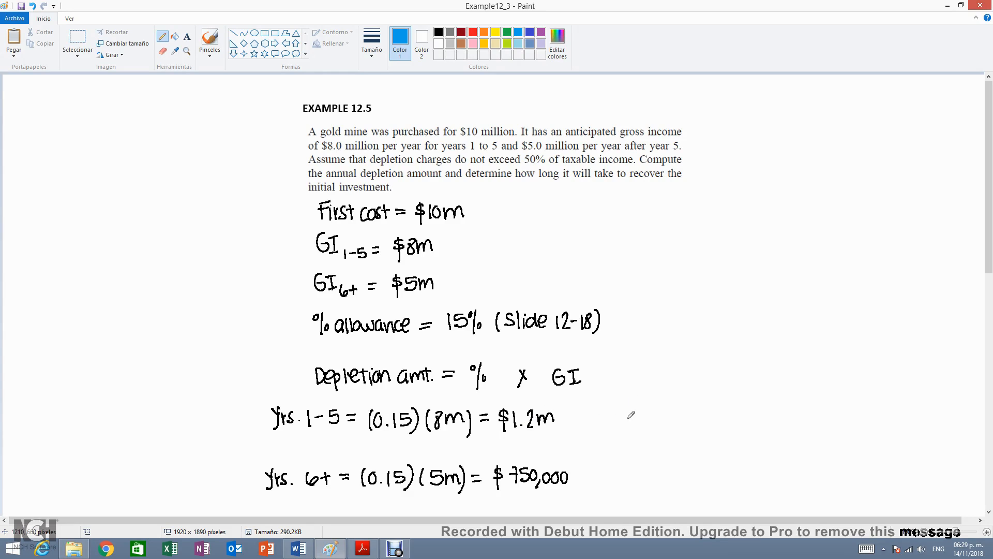
Step: Draw blue arrows with notes '$6m depleted in 5 yrs.' and '$750K depleted per yr.'
{"action": "left_click_drag", "start_coordinate": [589, 415], "coordinate": [567, 419]}
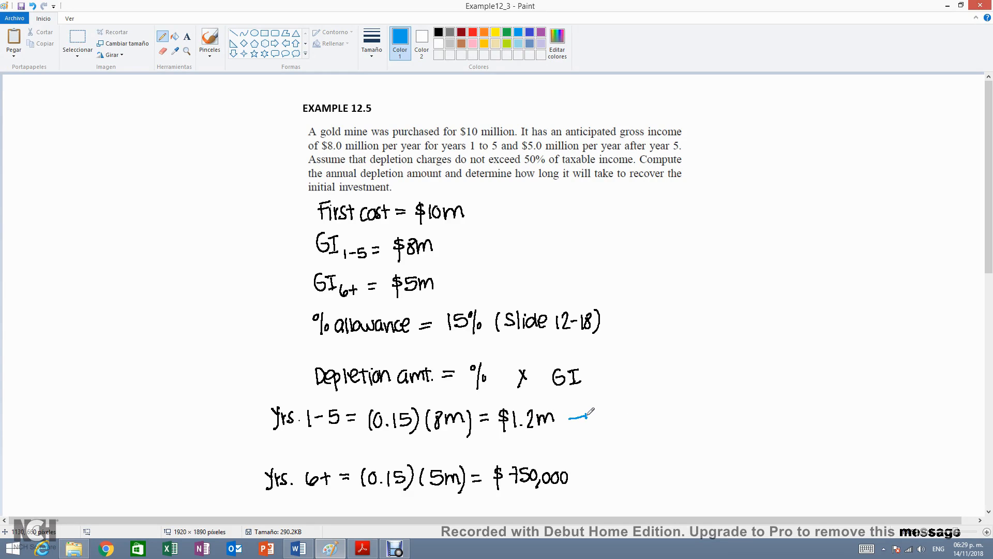
{"action": "left_click_drag", "start_coordinate": [566, 417], "coordinate": [582, 416]}
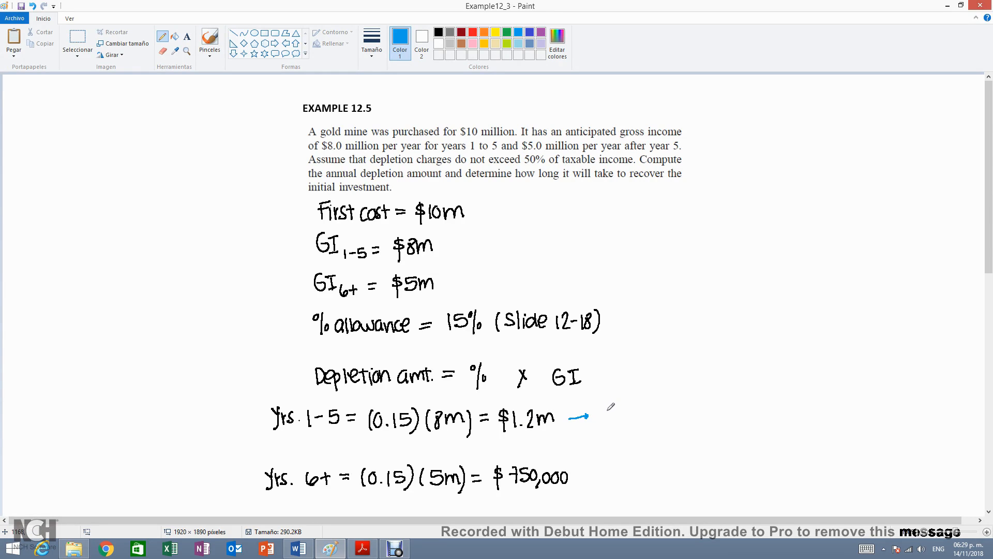
{"action": "left_click", "coordinate": [611, 410]}
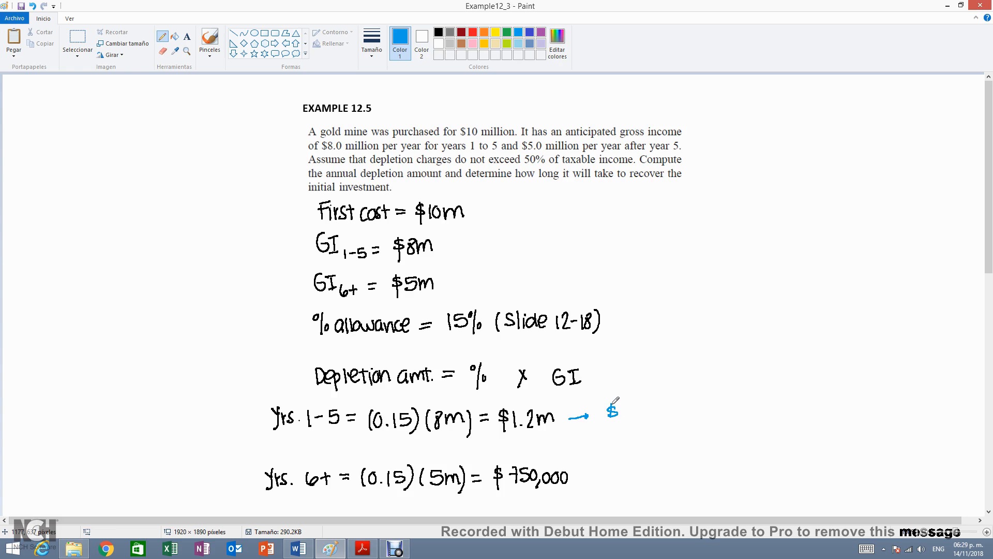
{"action": "left_click_drag", "start_coordinate": [611, 417], "coordinate": [646, 418]}
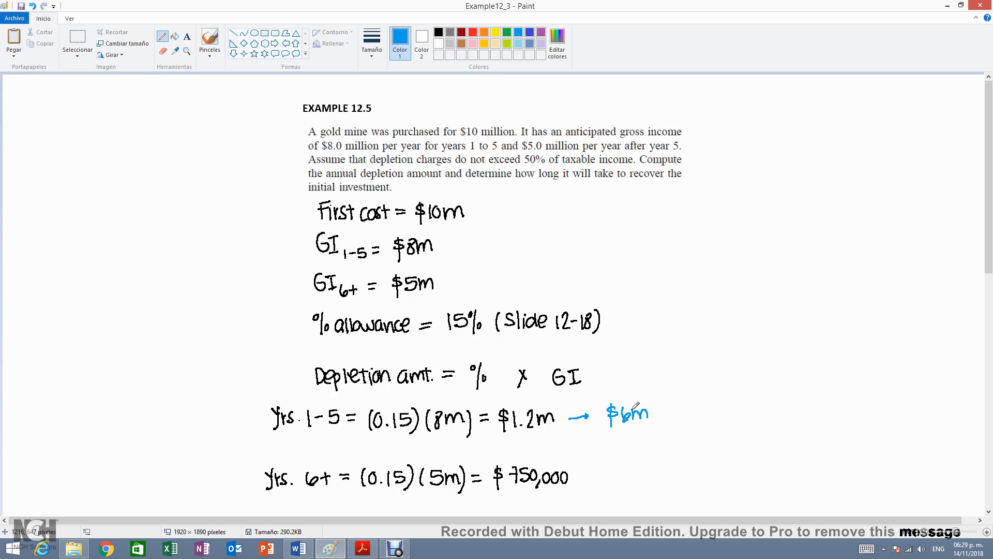
{"action": "left_click_drag", "start_coordinate": [653, 418], "coordinate": [680, 421]}
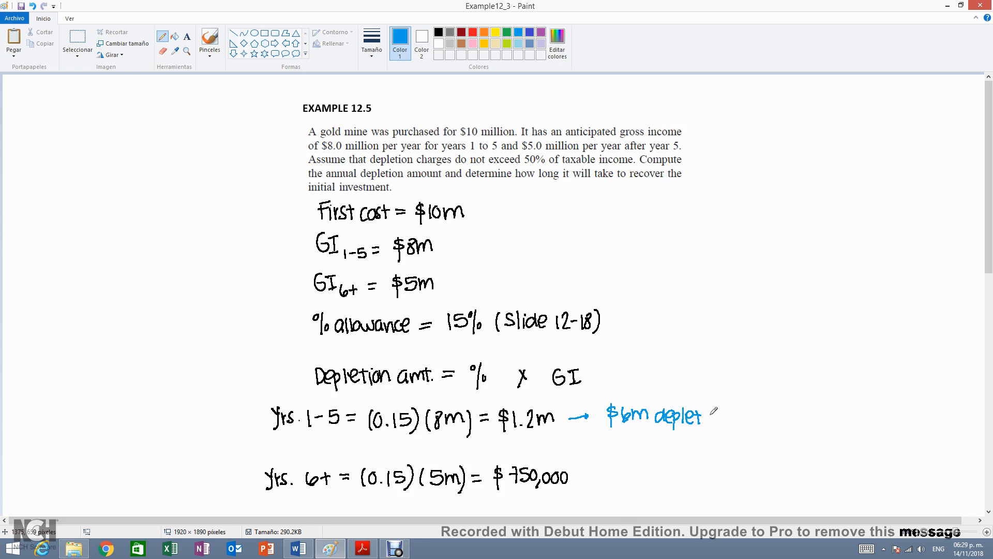
{"action": "left_click_drag", "start_coordinate": [701, 417], "coordinate": [725, 416]}
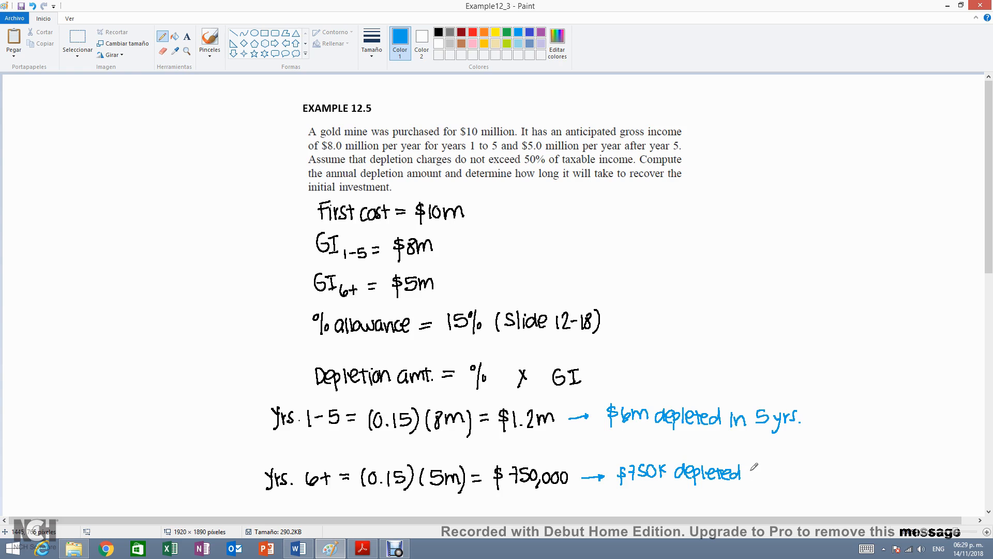
{"action": "left_click_drag", "start_coordinate": [747, 474], "coordinate": [791, 473]}
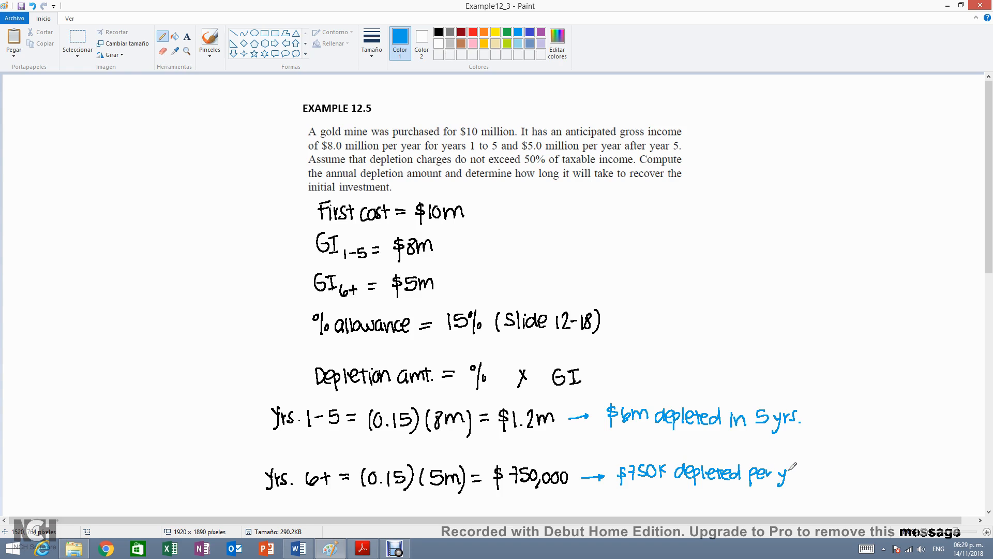